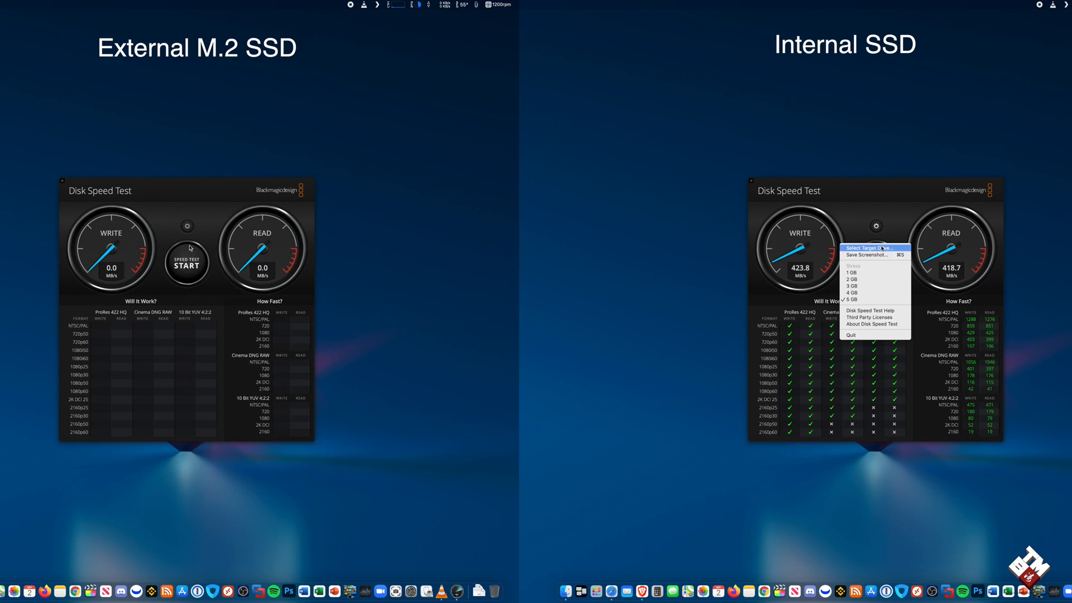
- Start the speed test on the internal SSD and then on the external M.2 SSD
click(873, 248)
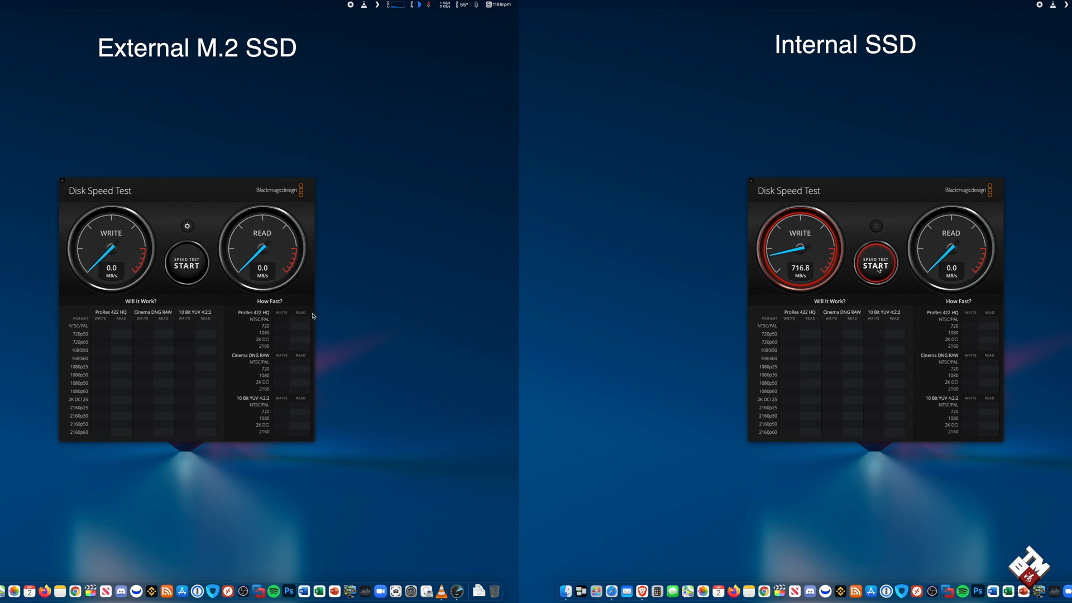
click(187, 266)
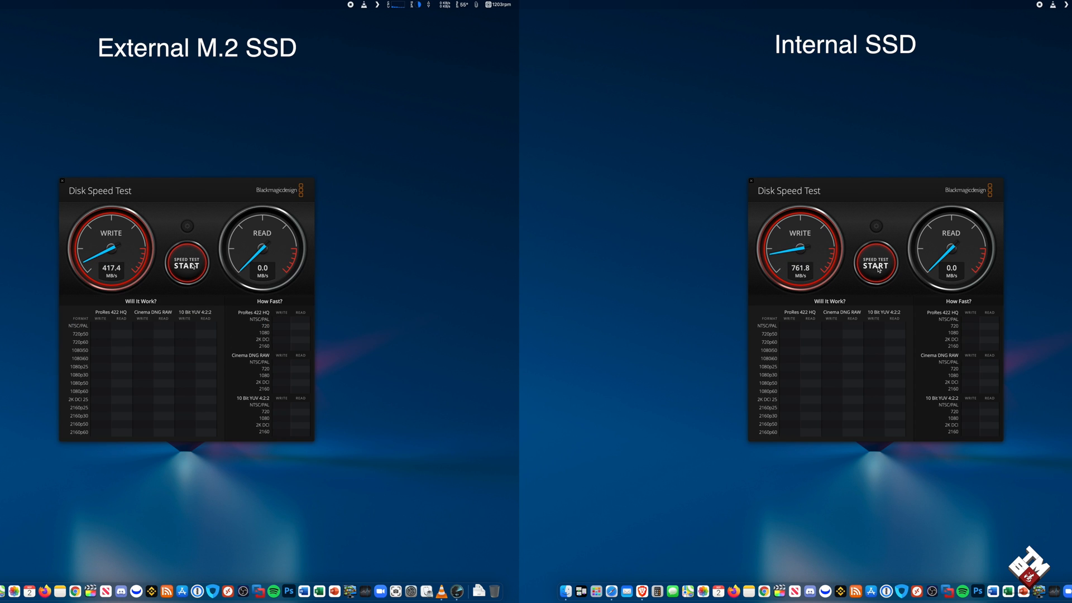